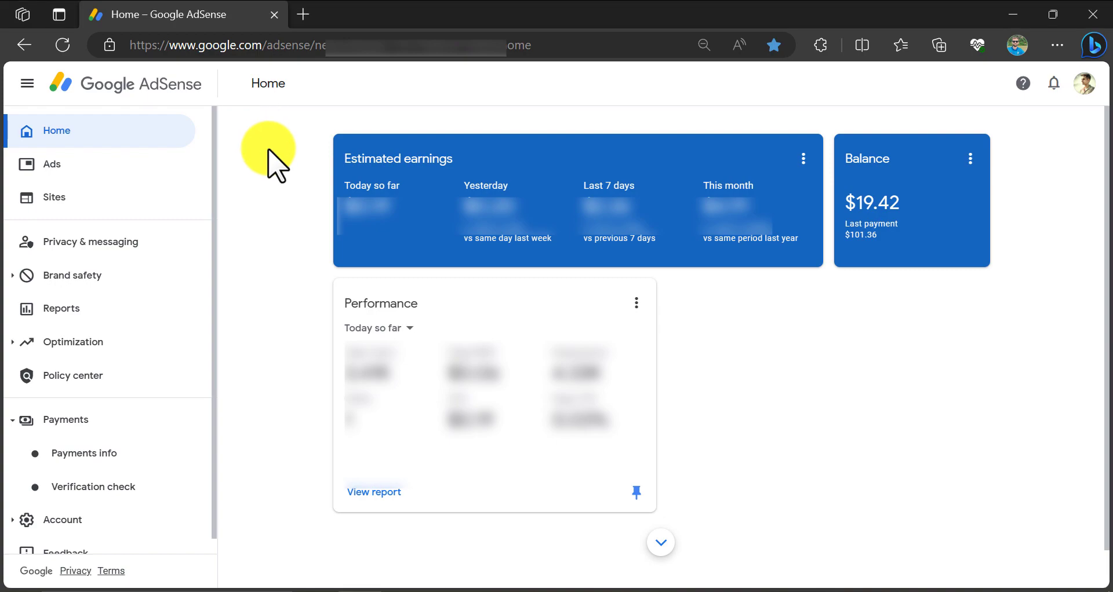
mouse_move(273, 167)
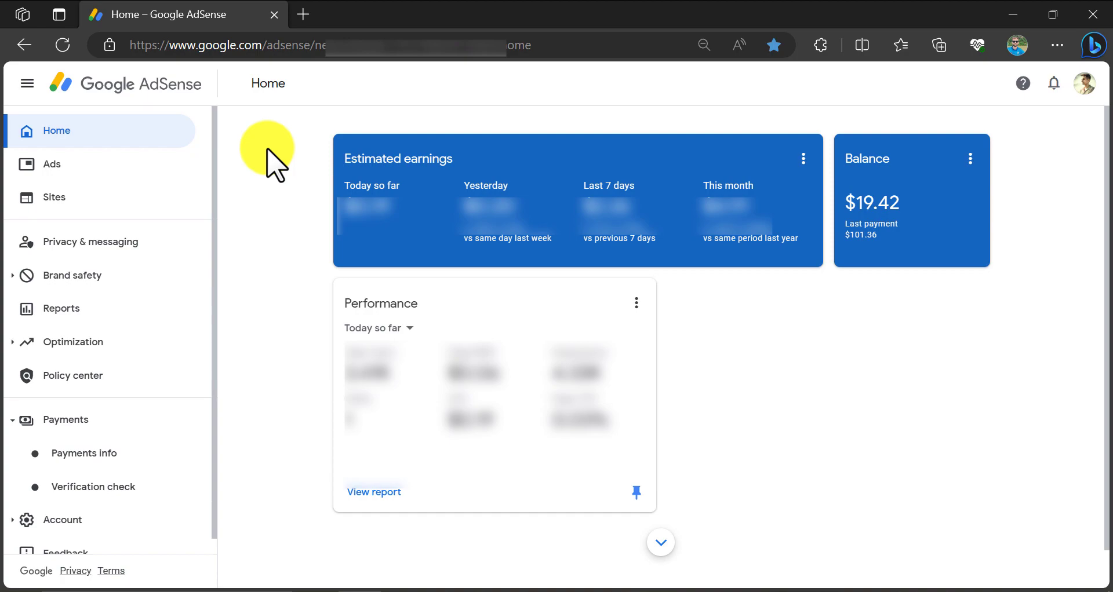
mouse_move(271, 164)
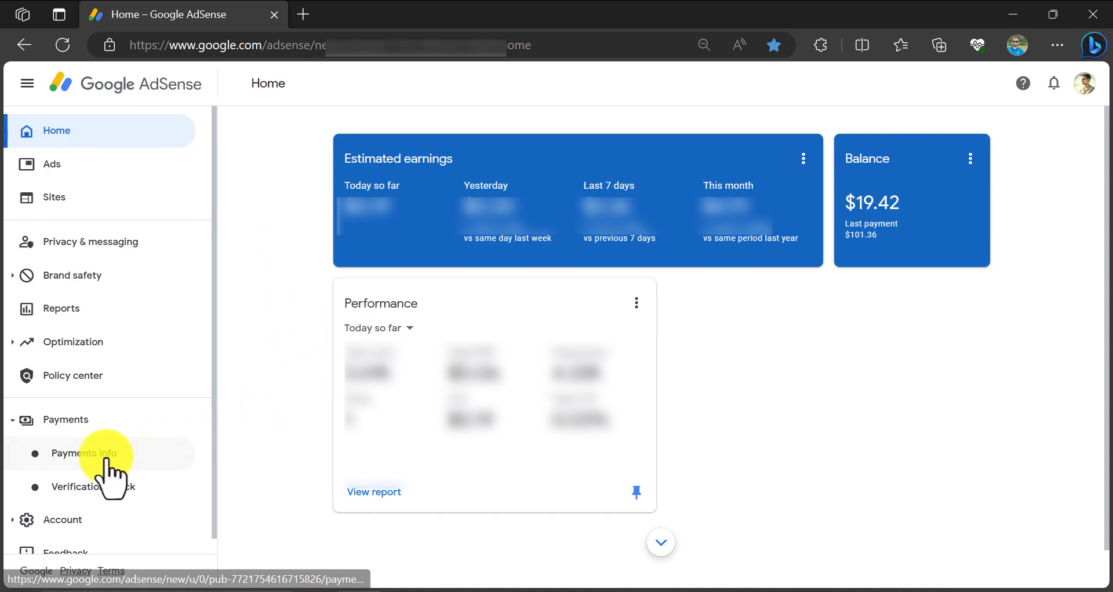
Step: Go to Payments info from the sidebar and reach the How you get paid card
left_click(83, 453)
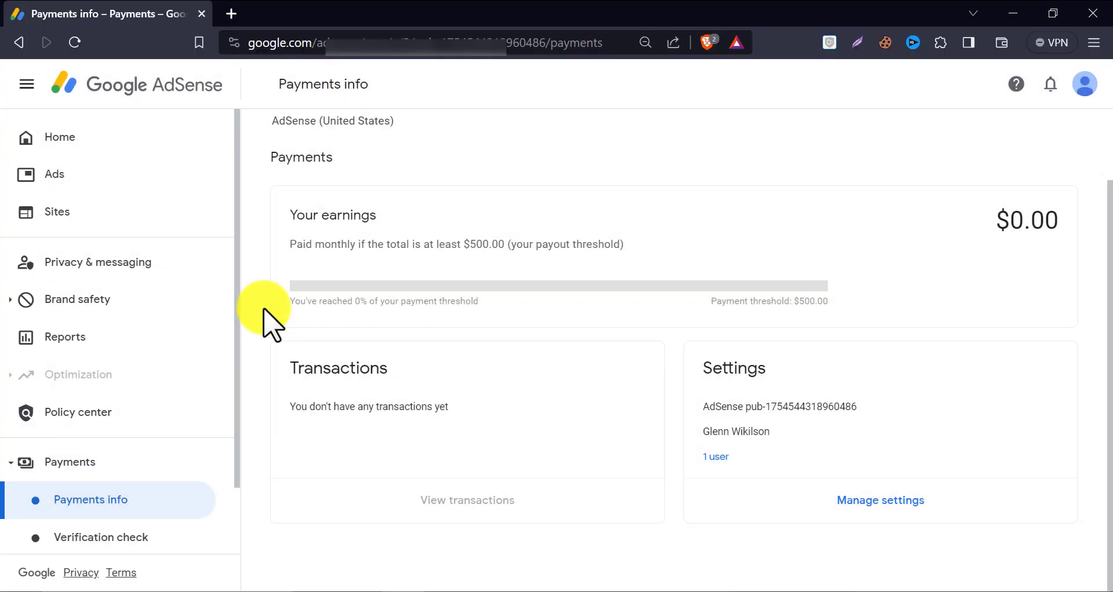
scroll("down", 3)
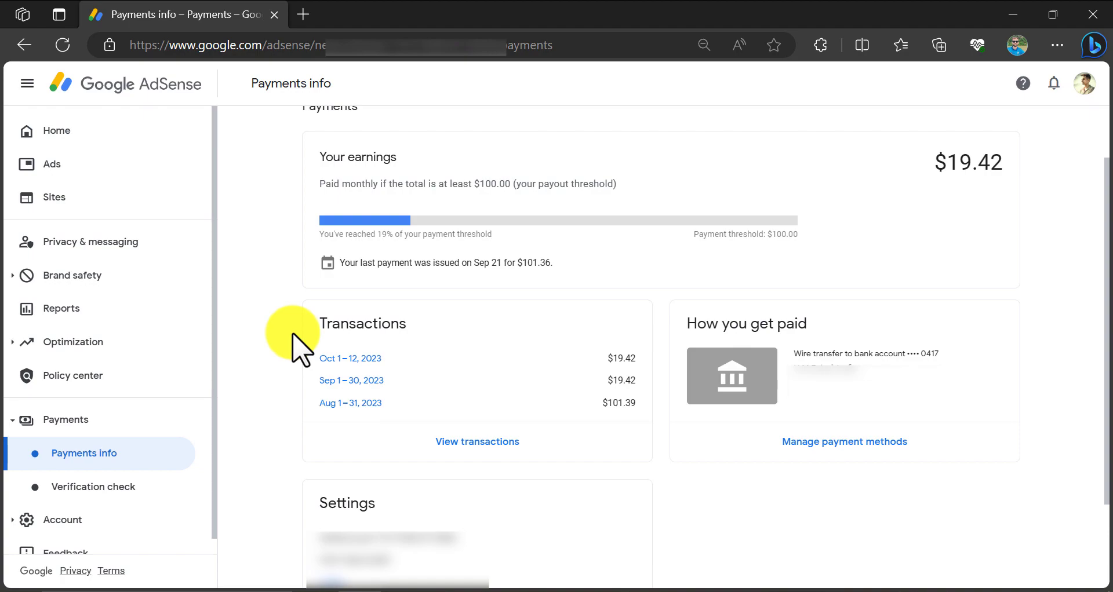
left_click(844, 442)
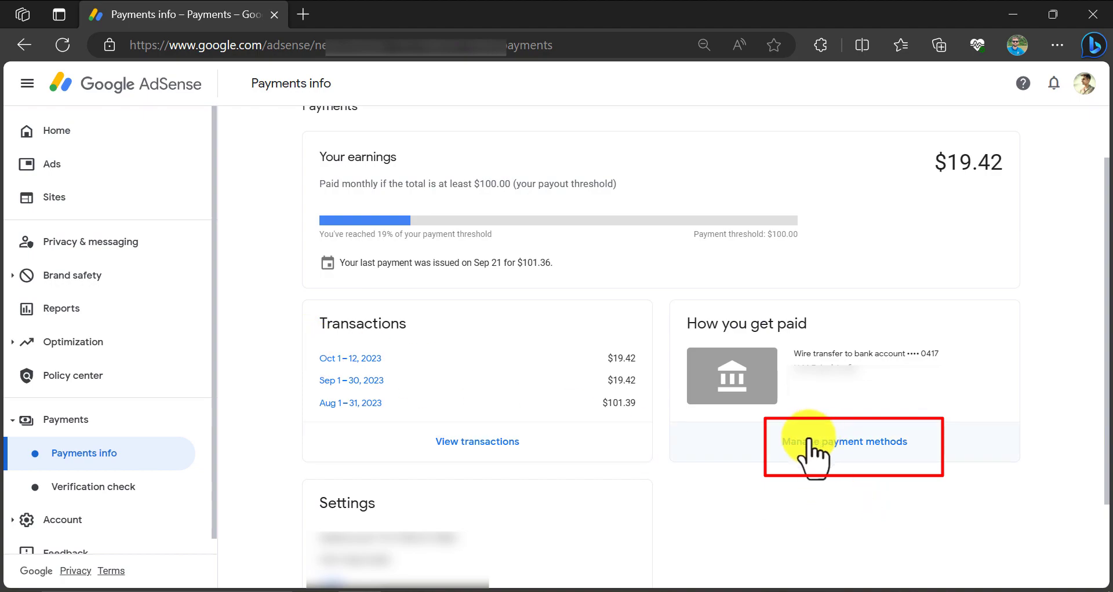
Step: Enter Manage payment methods and bring up the Add wire-transfer form
left_click(845, 442)
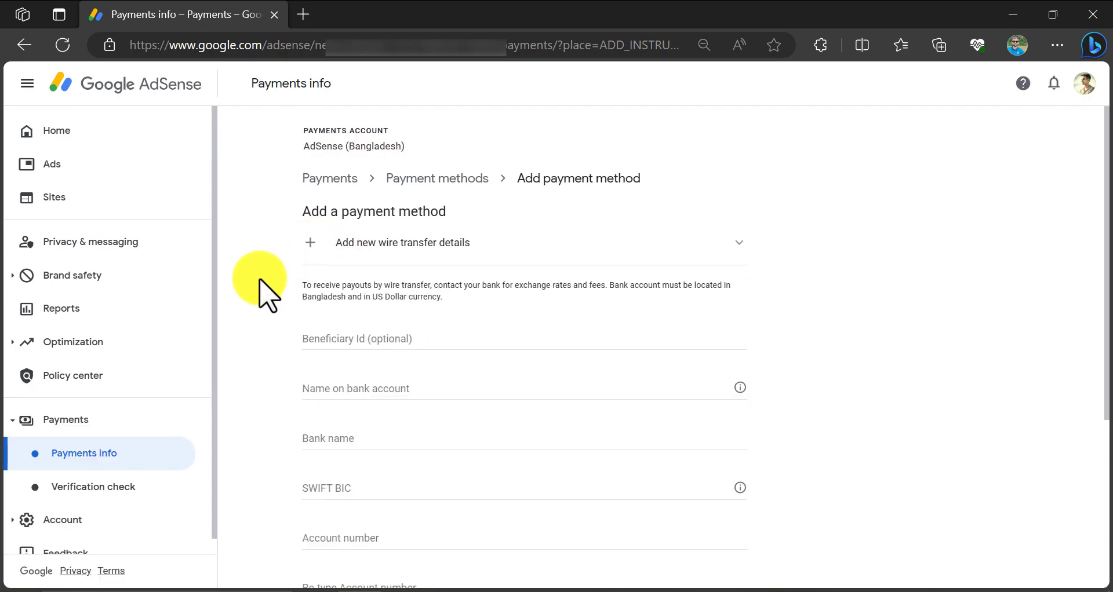
scroll("down", 3)
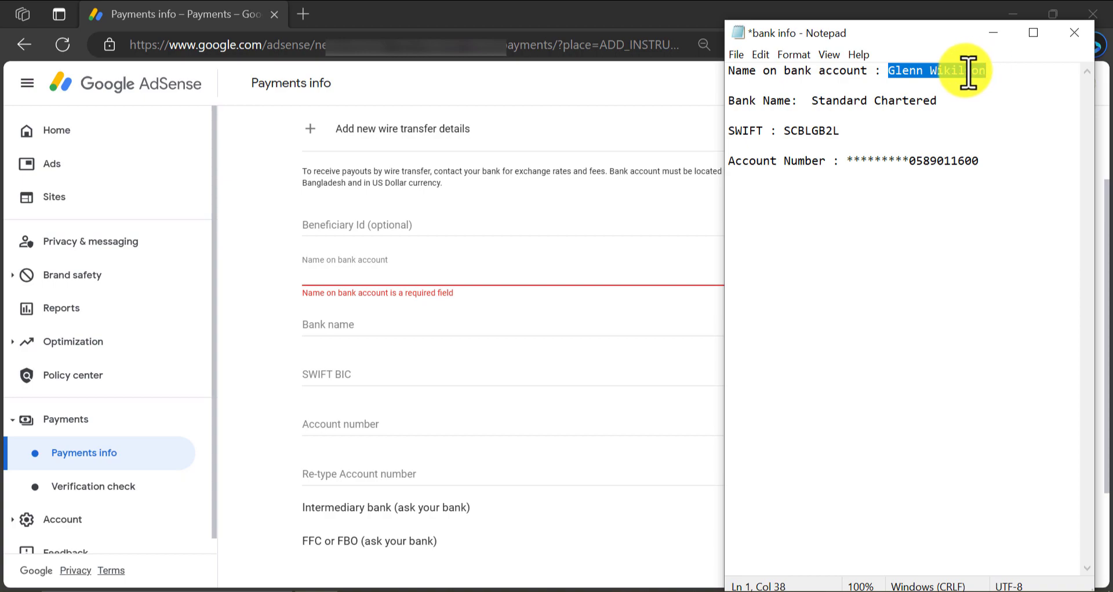
Step: Copy the account holder name and bank name from the bank-info notes into the form
right_click(930, 71)
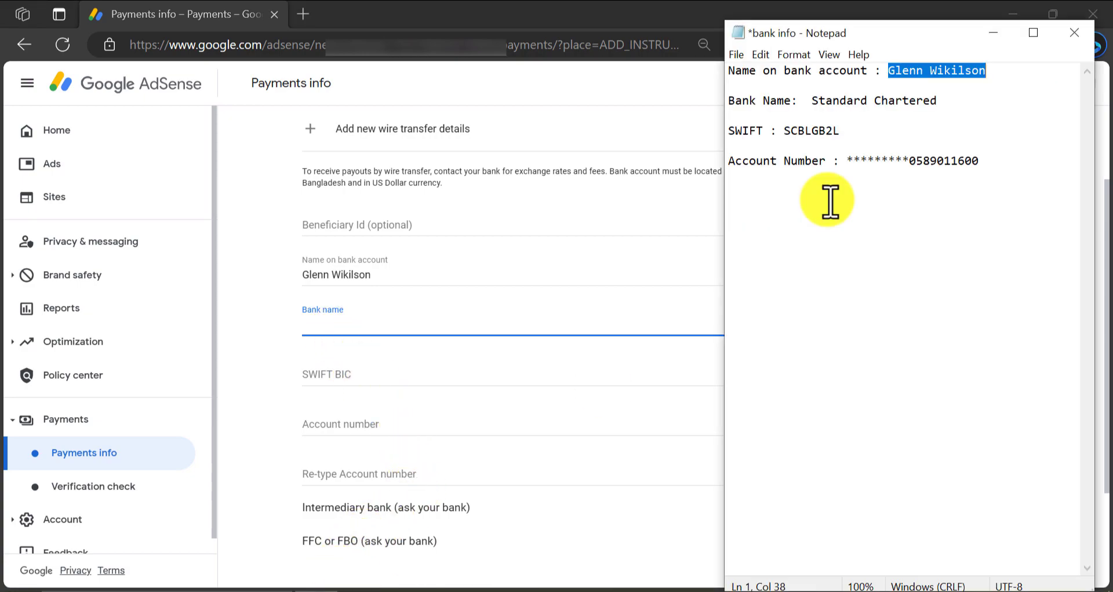
double_click(873, 100)
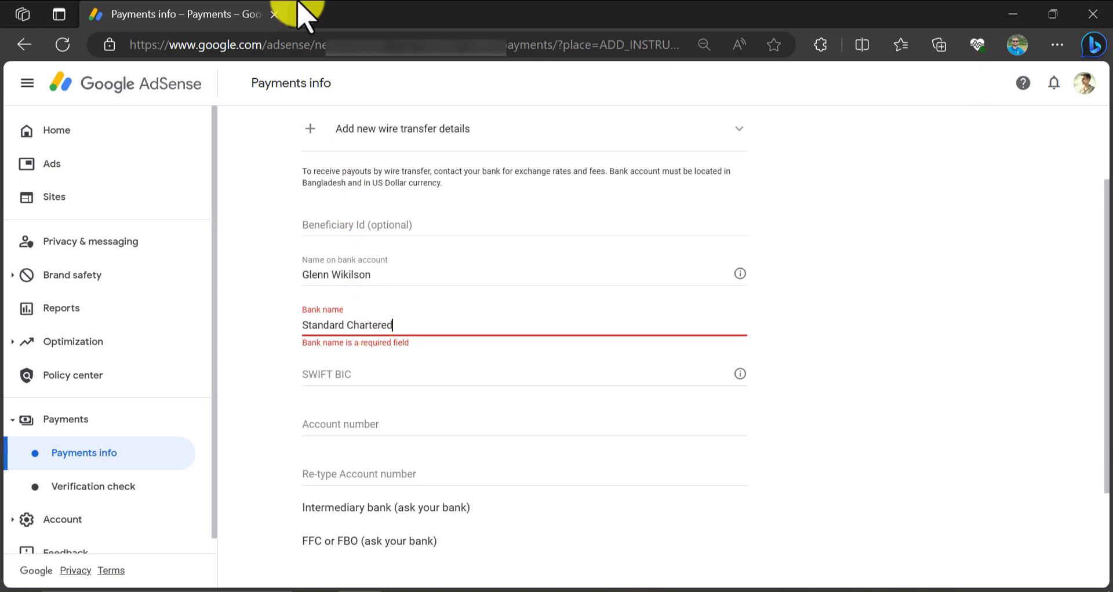
left_click(510, 13)
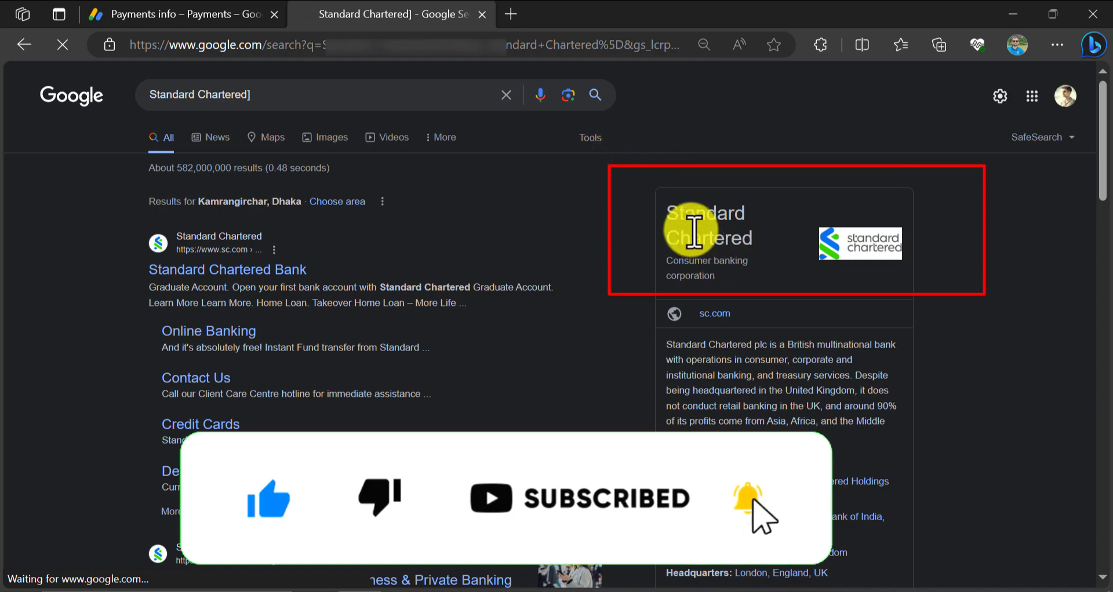
Step: Check the Standard Chartered knowledge panel, then return to the AdSense form
double_click(704, 226)
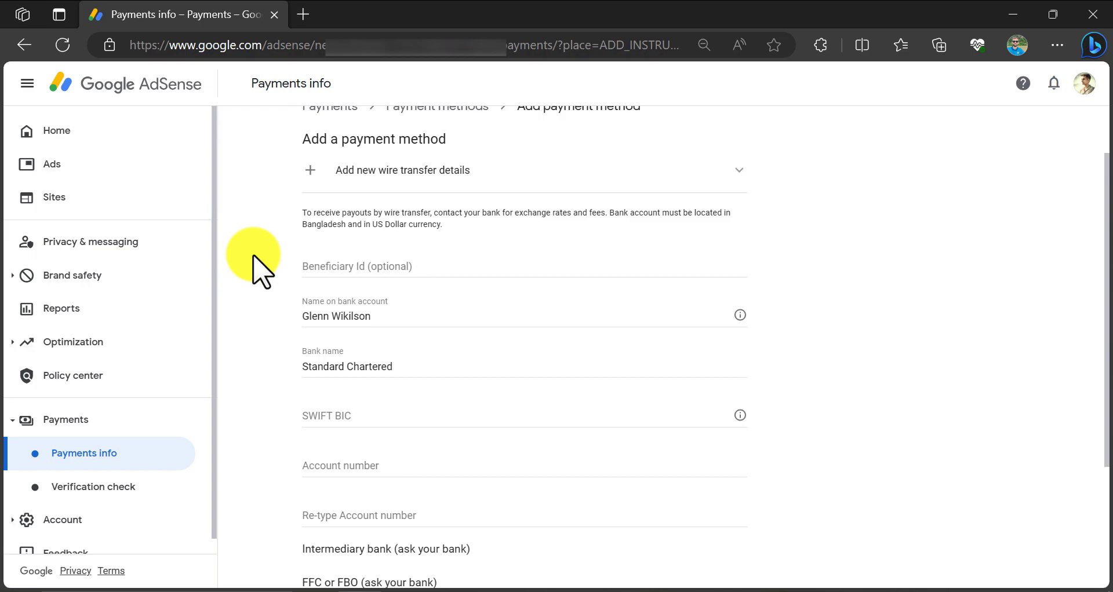
mouse_move(297, 431)
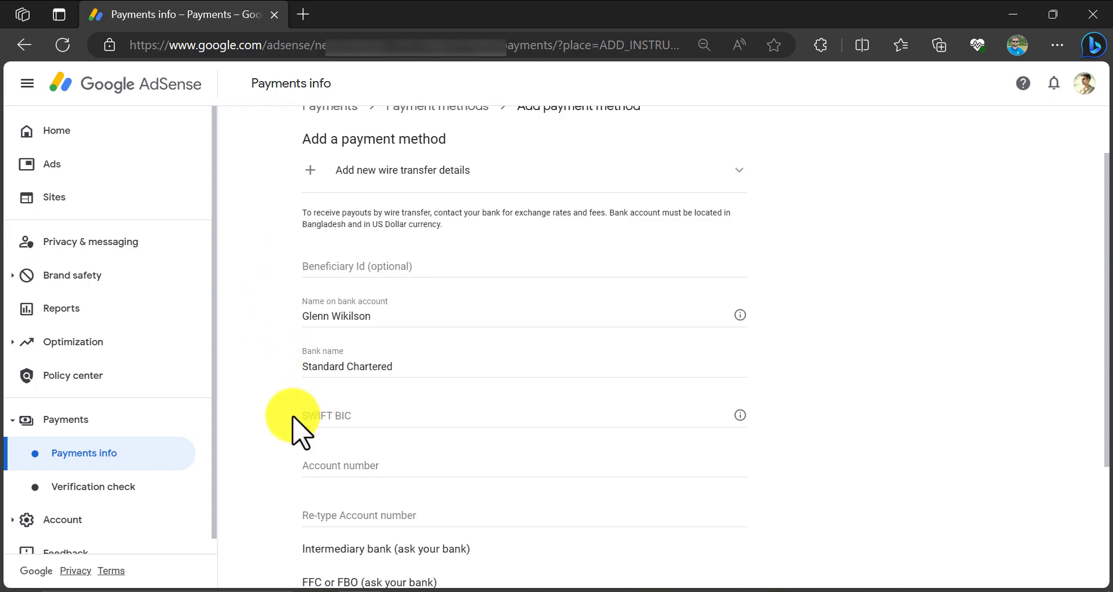
mouse_move(299, 39)
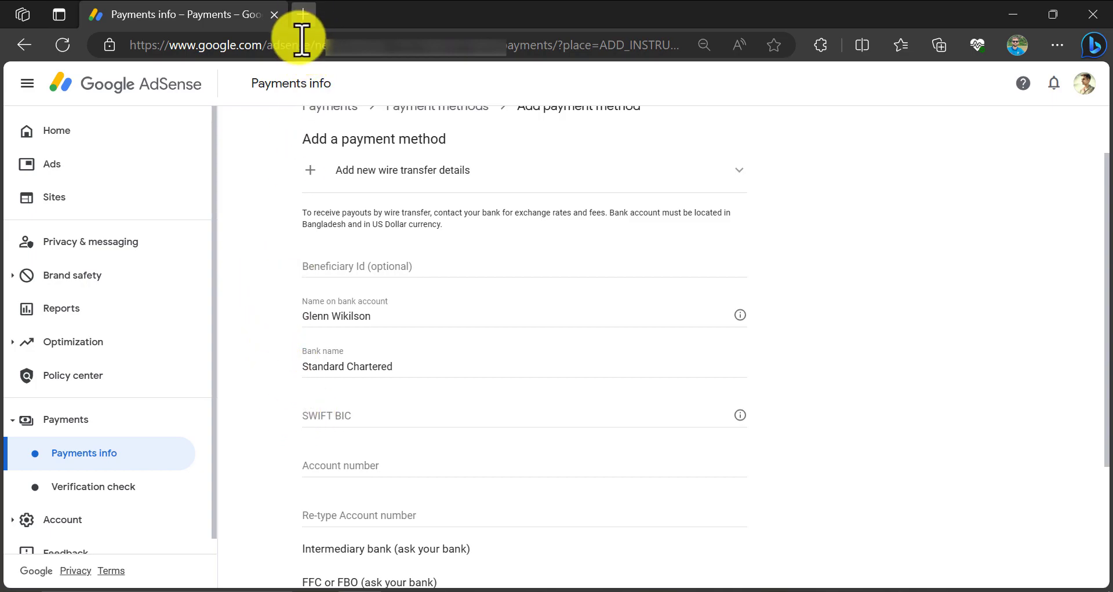
Step: Search a new tab for 'Bank of Maharashtra swift code' showing MAHBINBBCPN
left_click(302, 14)
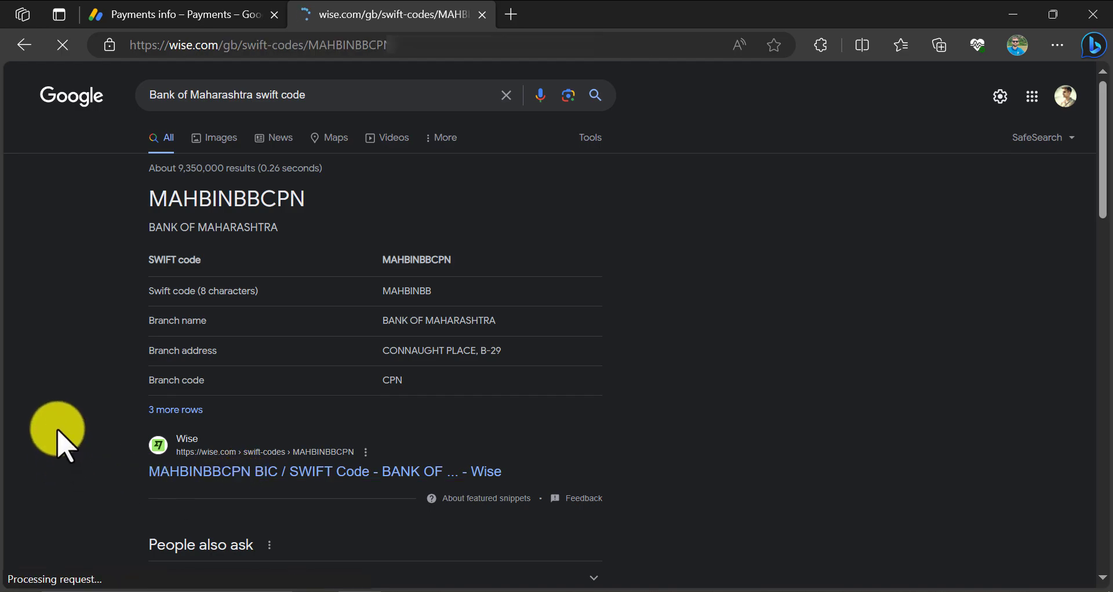
Step: Review the Wise SWIFT page (MAHBINBB) and return to the AdSense SWIFT BIC field
left_click(323, 470)
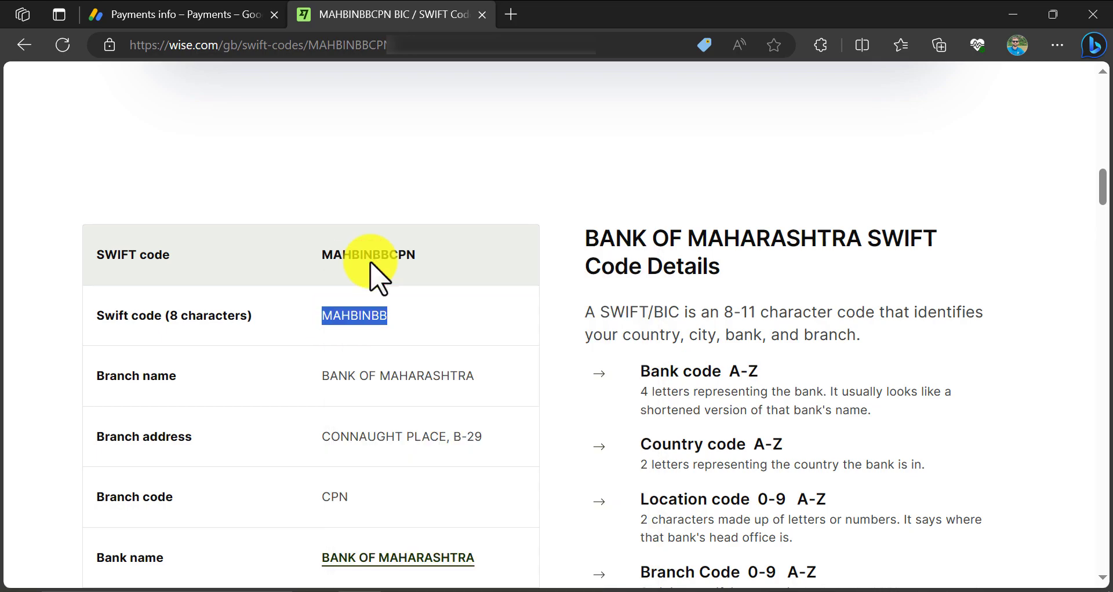
left_click(181, 13)
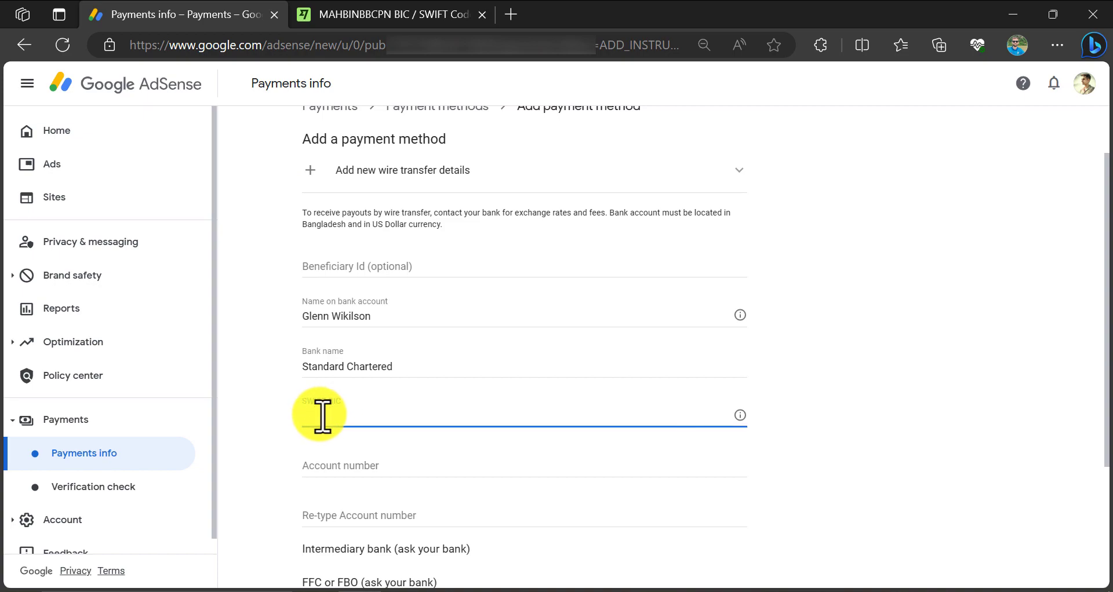
Step: Paste SWIFT code SCBLBDDX from the notes into the SWIFT BIC field
right_click(324, 415)
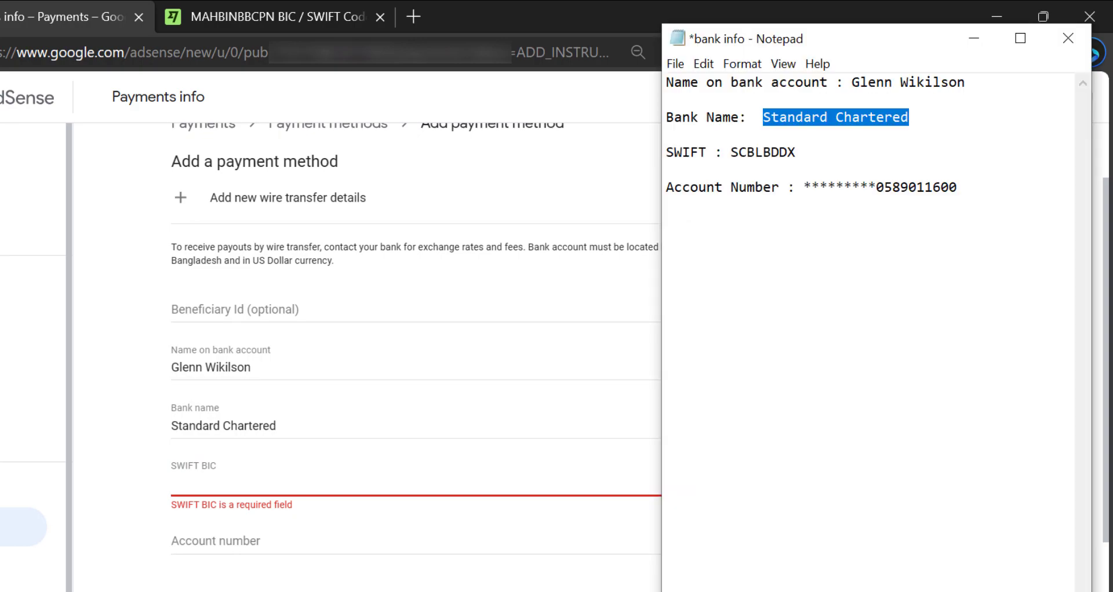
right_click(752, 152)
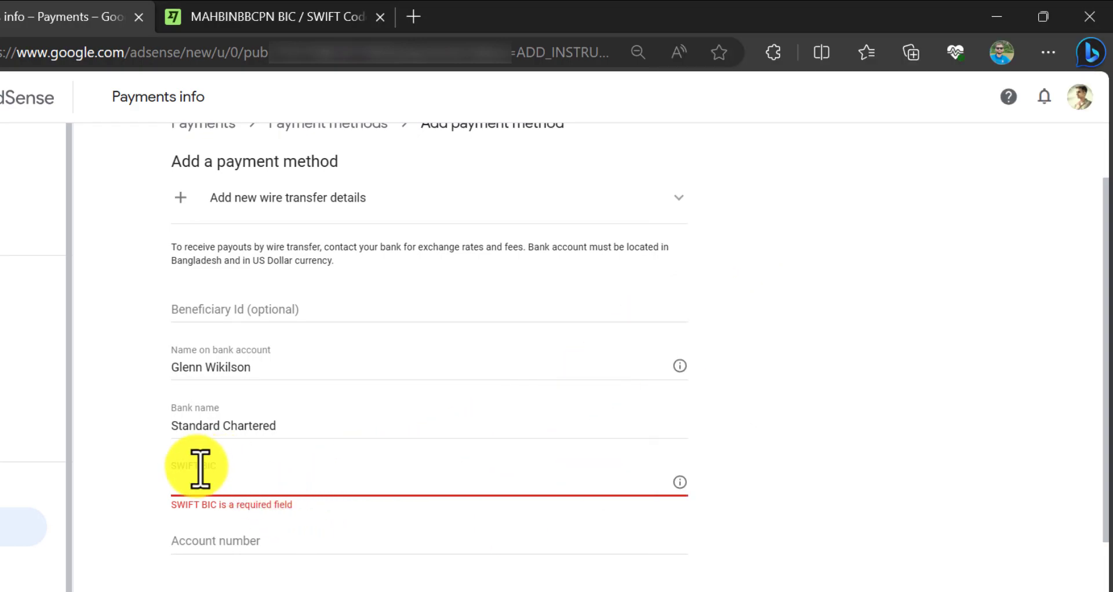
right_click(199, 482)
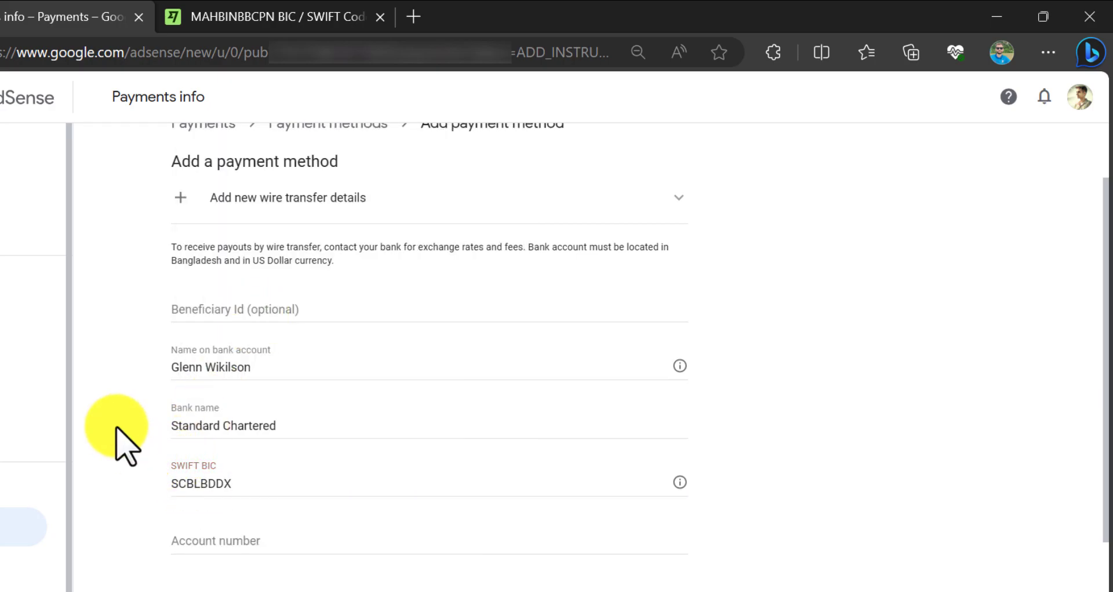
scroll("down", 3)
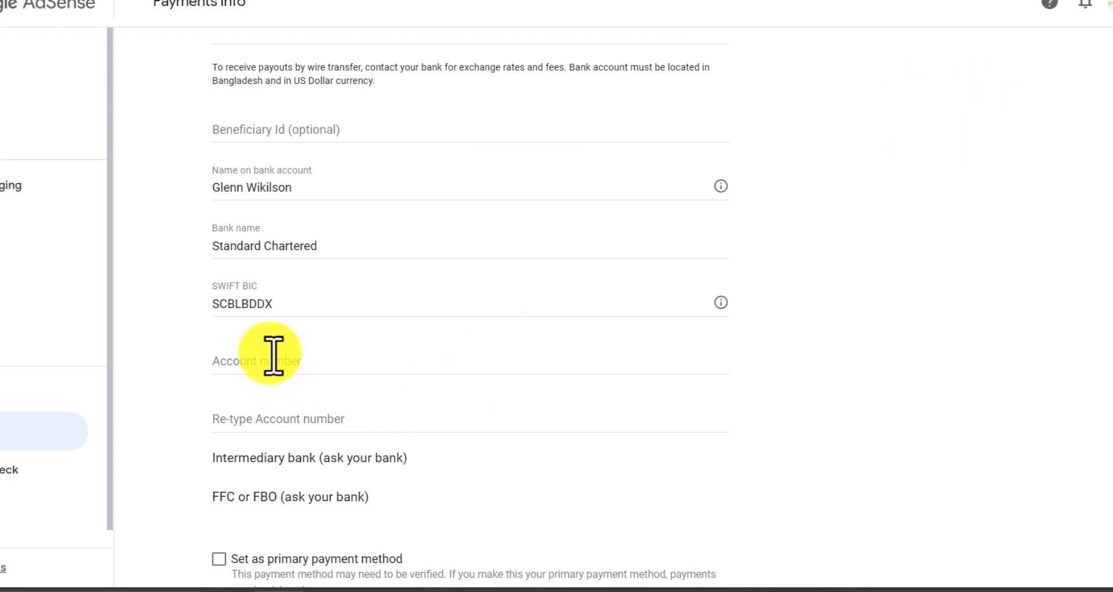
right_click(255, 361)
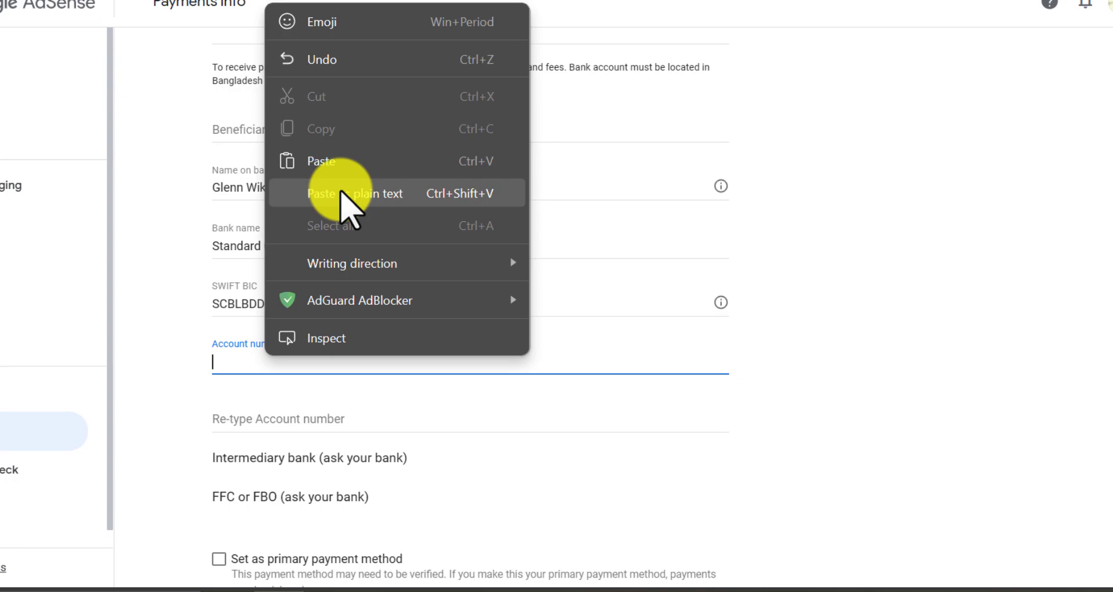
left_click(348, 192)
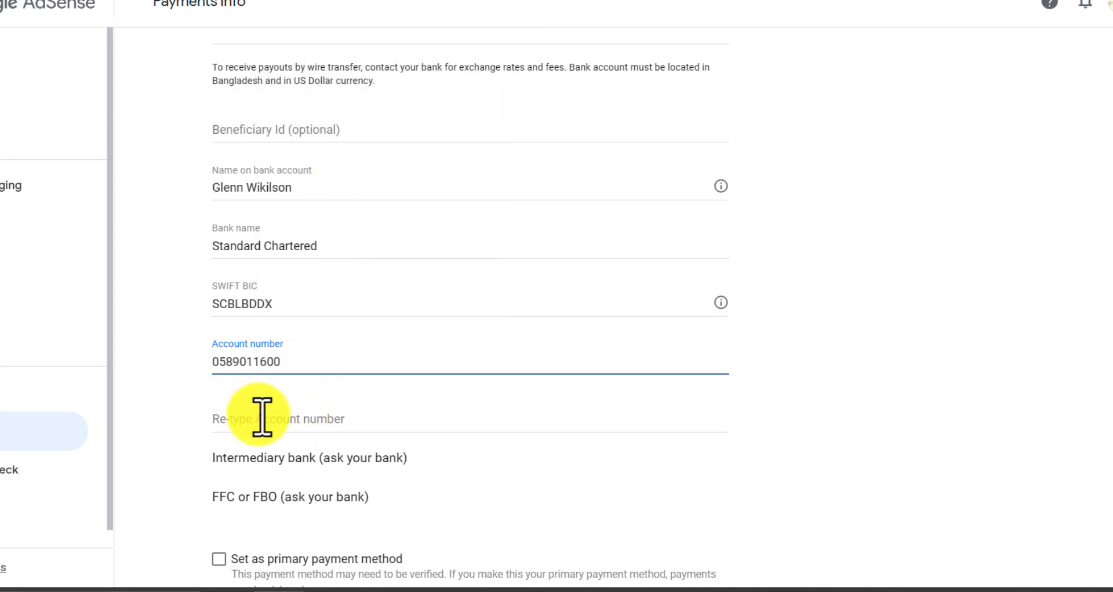
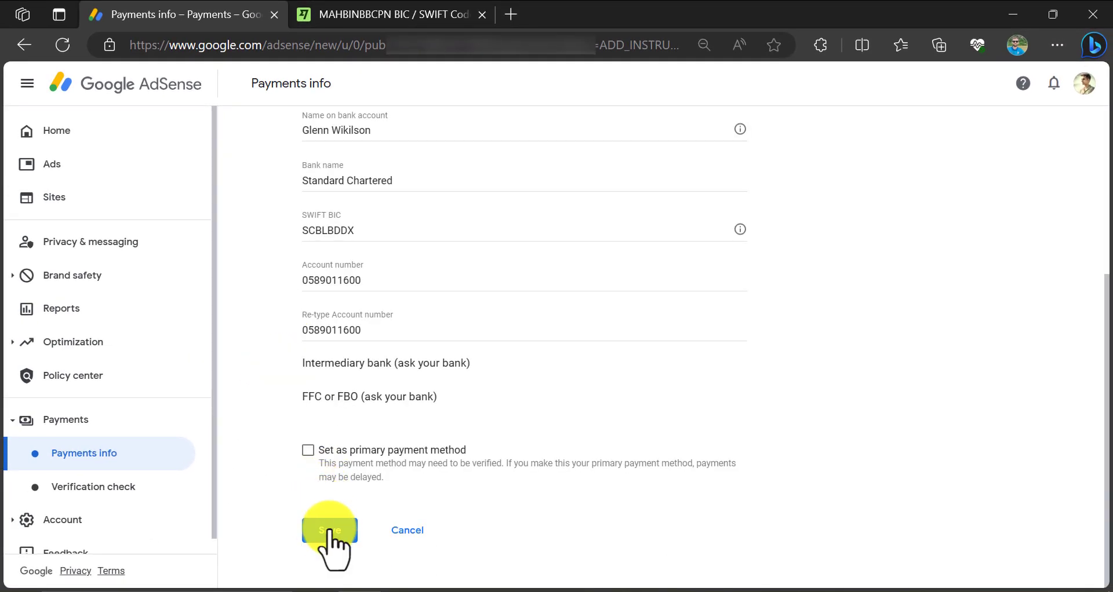
Step: Save the form so the account ending 600 lists as a second wire-transfer method
left_click(328, 530)
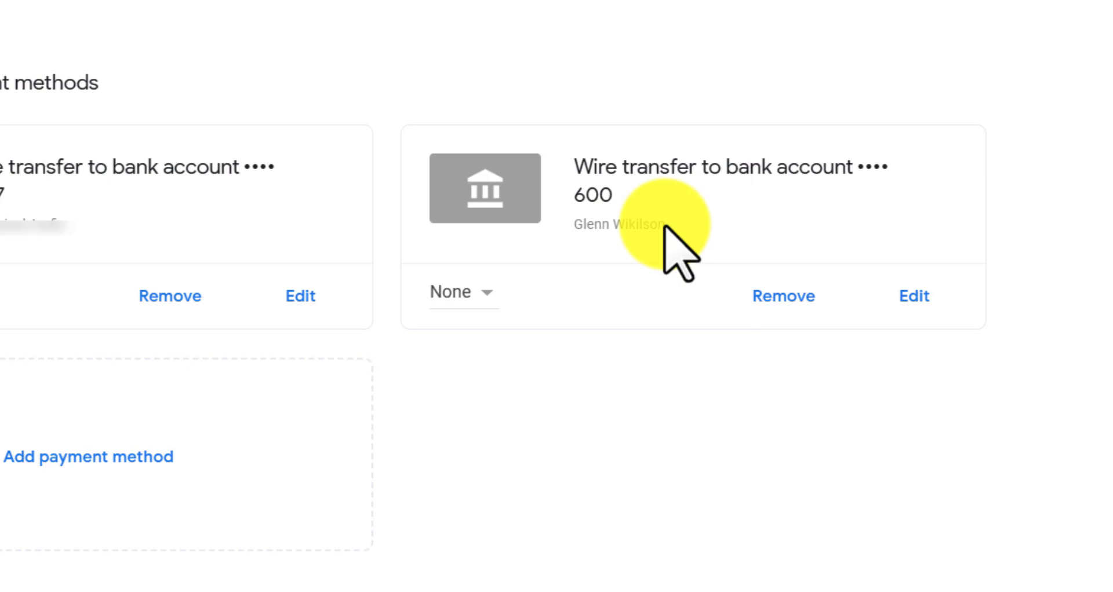
left_click(461, 292)
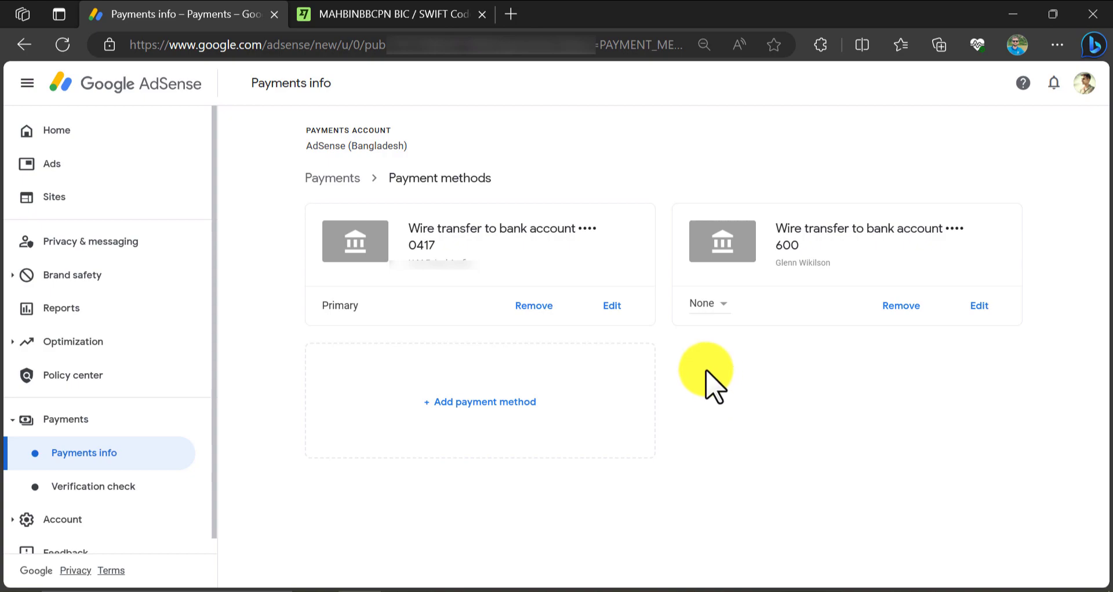
mouse_move(685, 398)
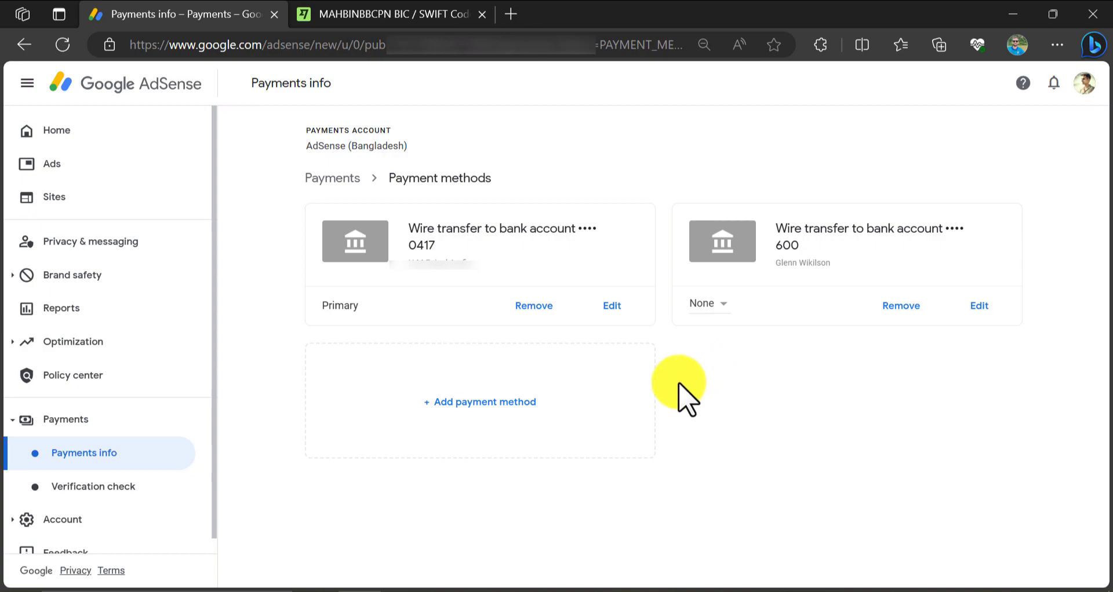
mouse_move(530, 550)
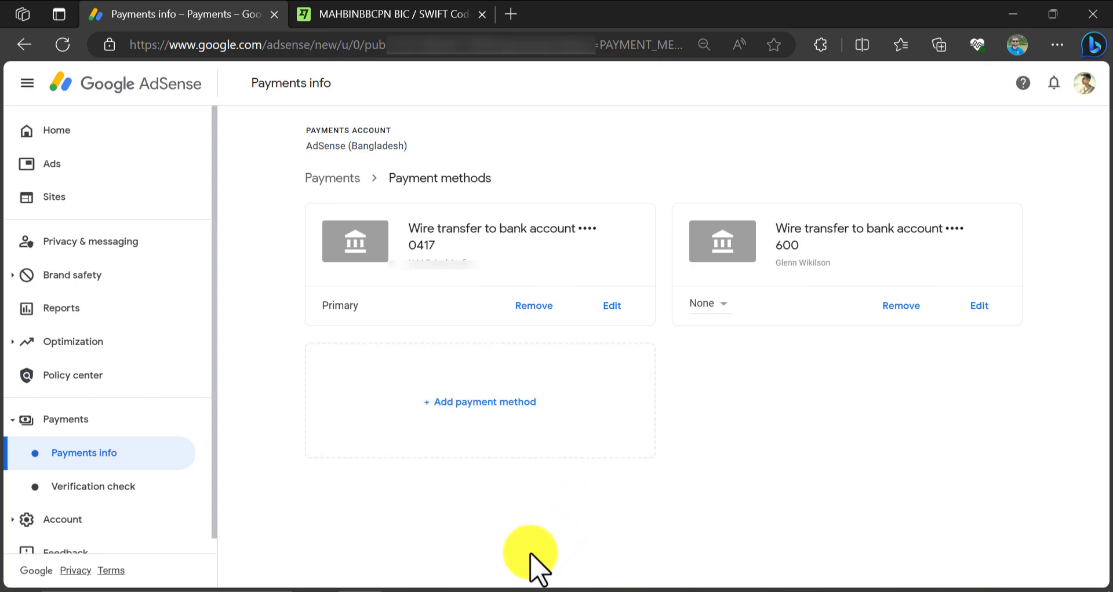